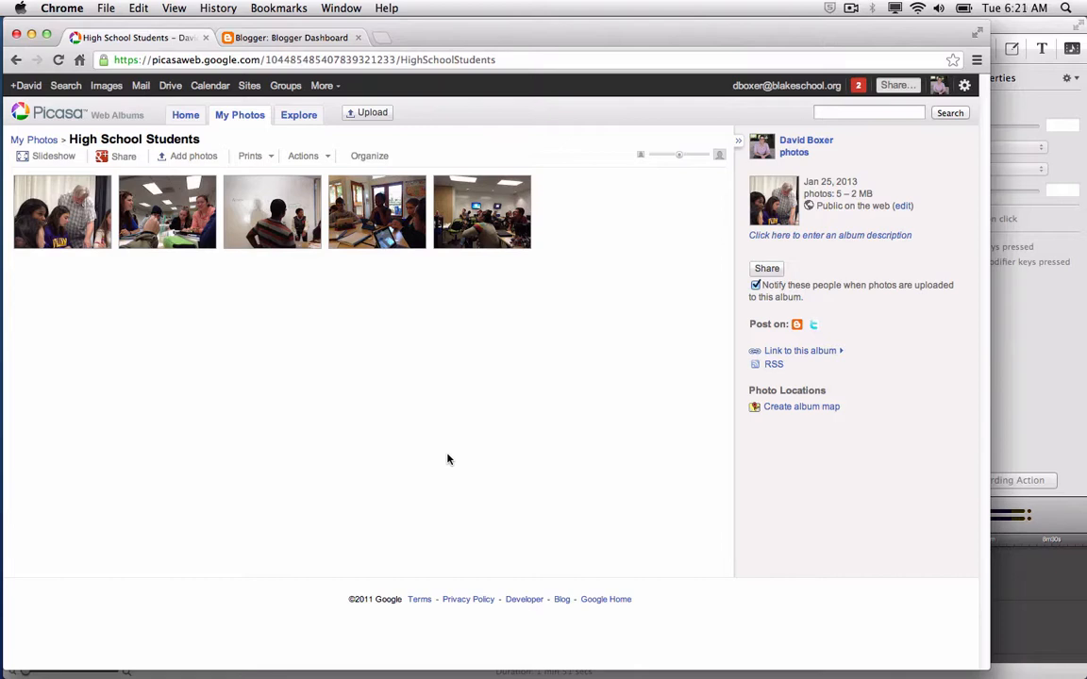
mouse_move(185, 114)
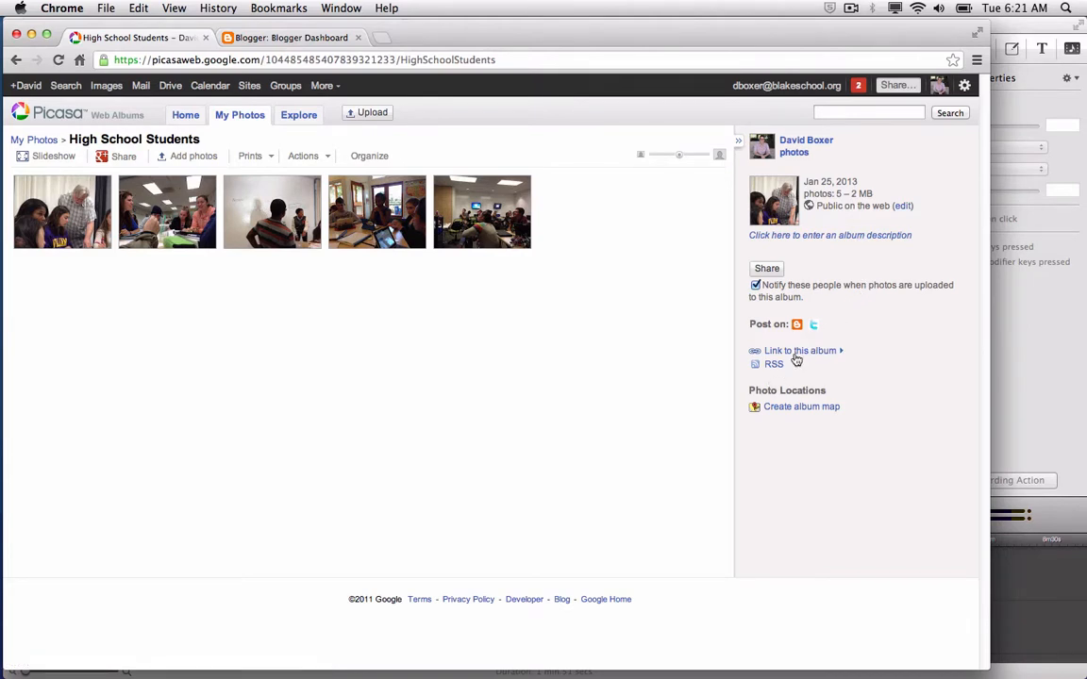
Step: Expand 'Link to this album' for the High School Students album to show its link and embed code
click(799, 350)
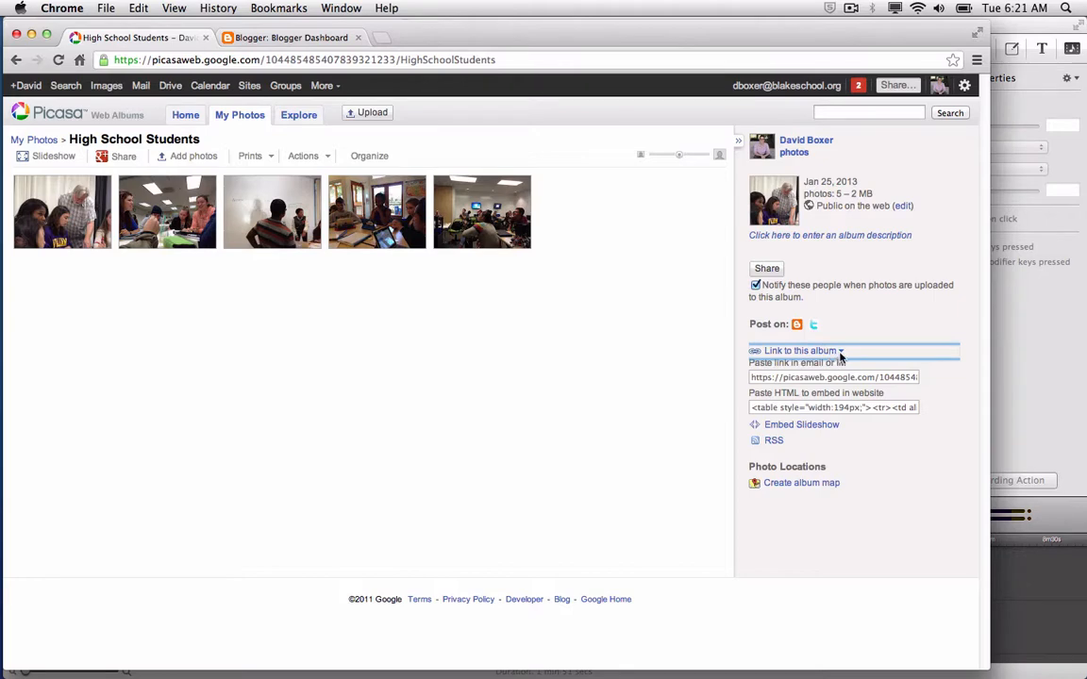
mouse_move(819, 429)
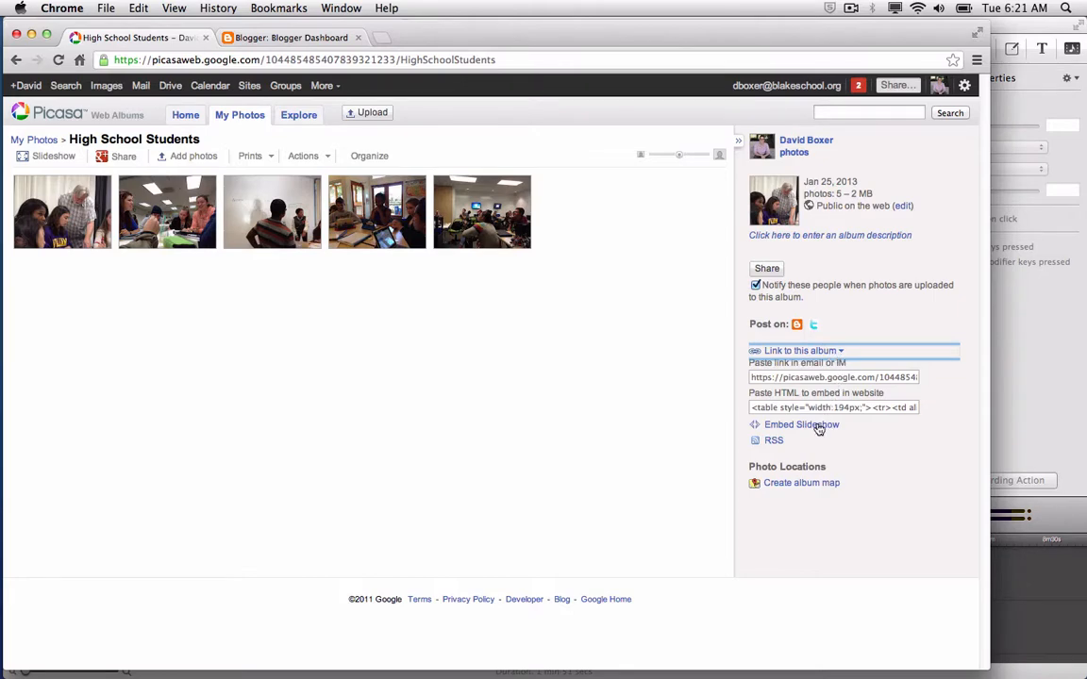
Step: Create an embedded slideshow at Medium 288px and select its embed code for copying
click(802, 424)
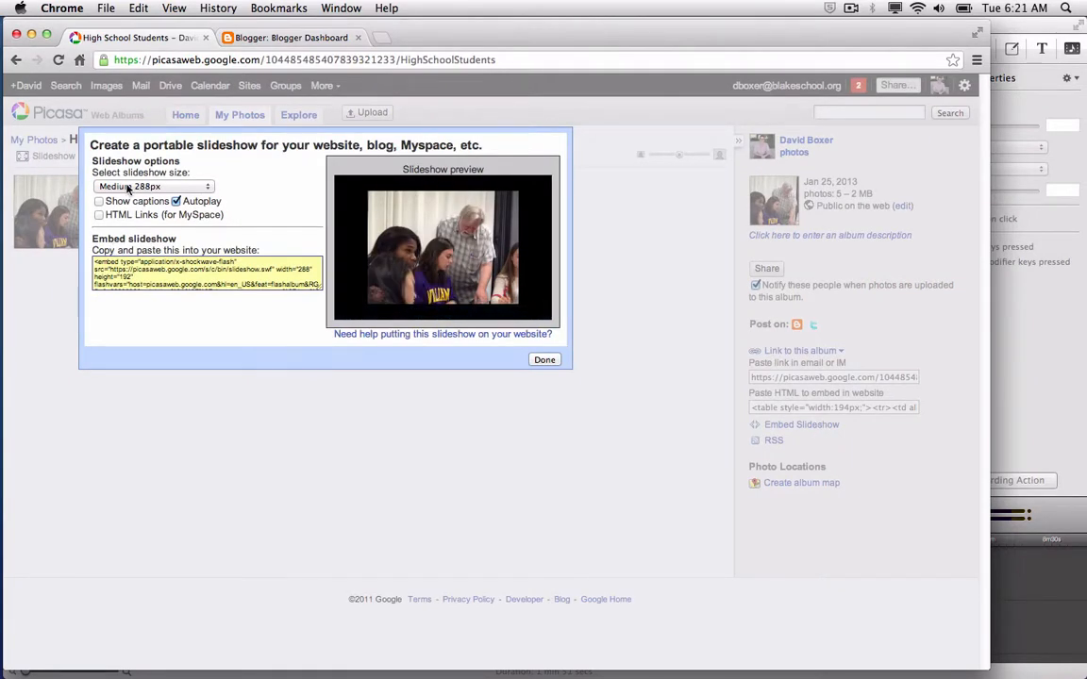
click(151, 186)
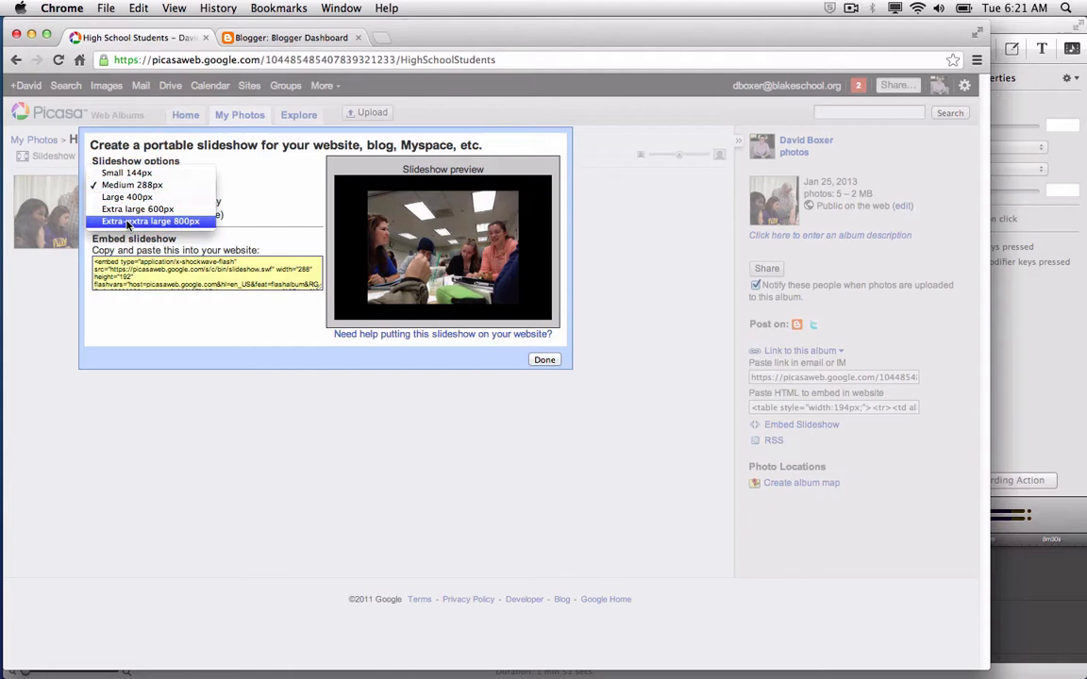
click(127, 185)
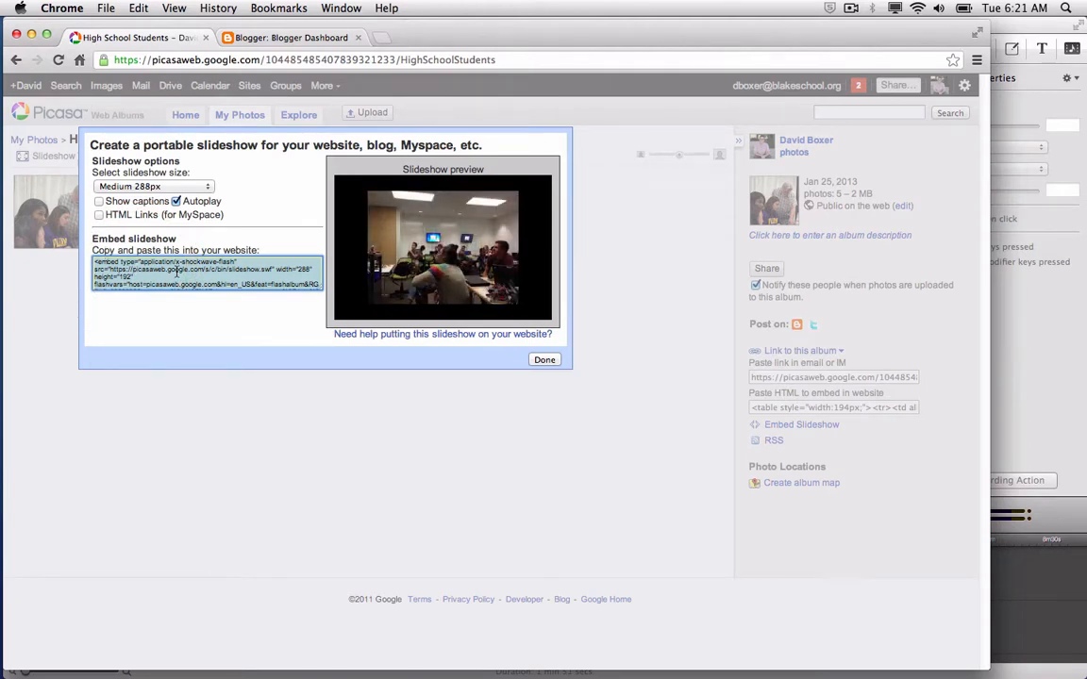
click(140, 9)
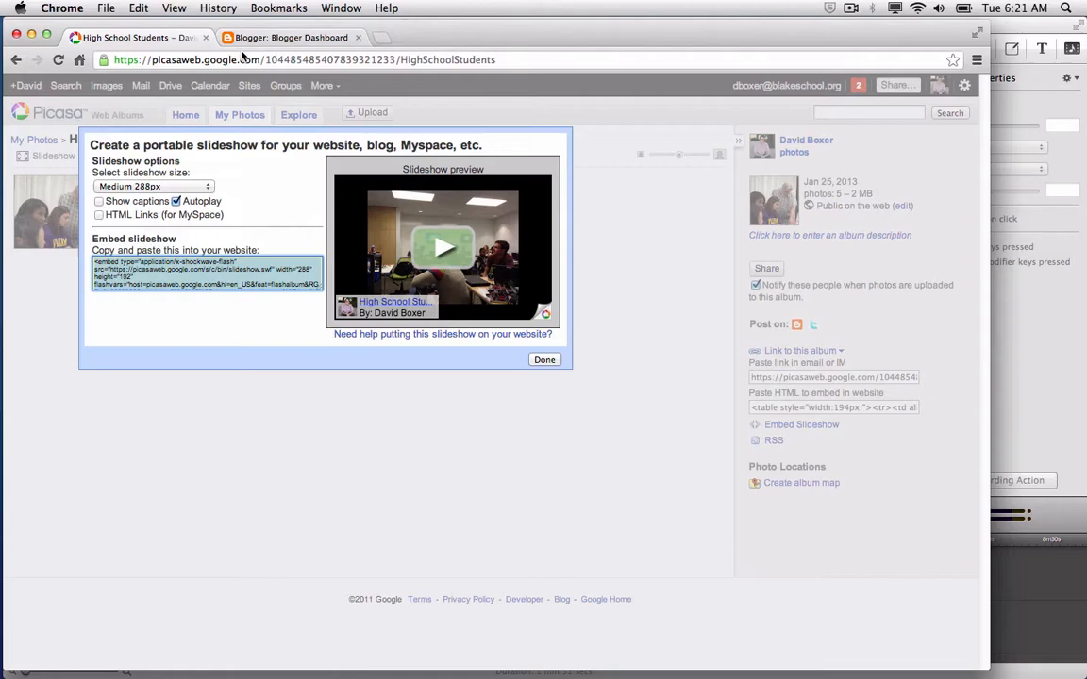
mouse_move(512, 350)
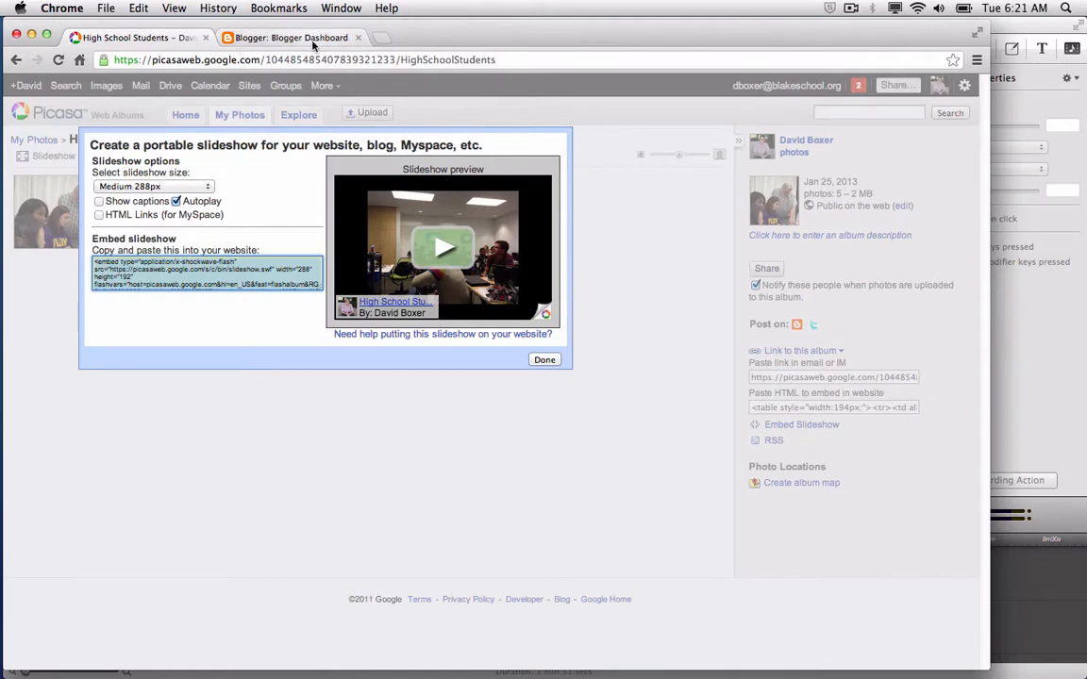
Step: From the Blogger Dashboard, create a new post for Sample Blake Blog
click(292, 38)
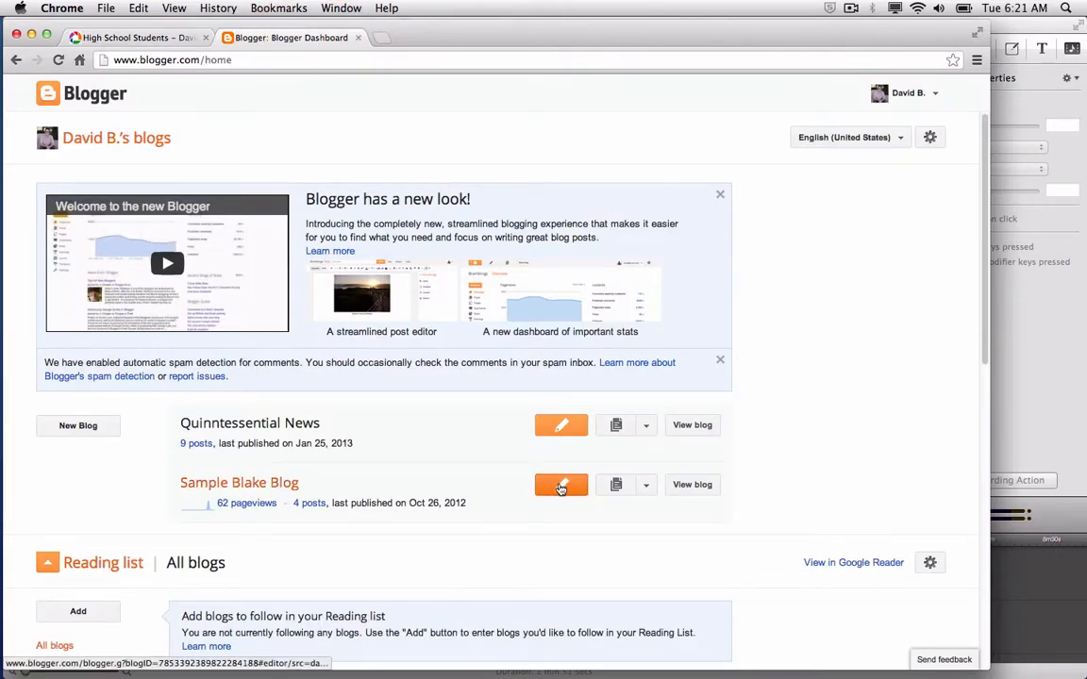
click(561, 485)
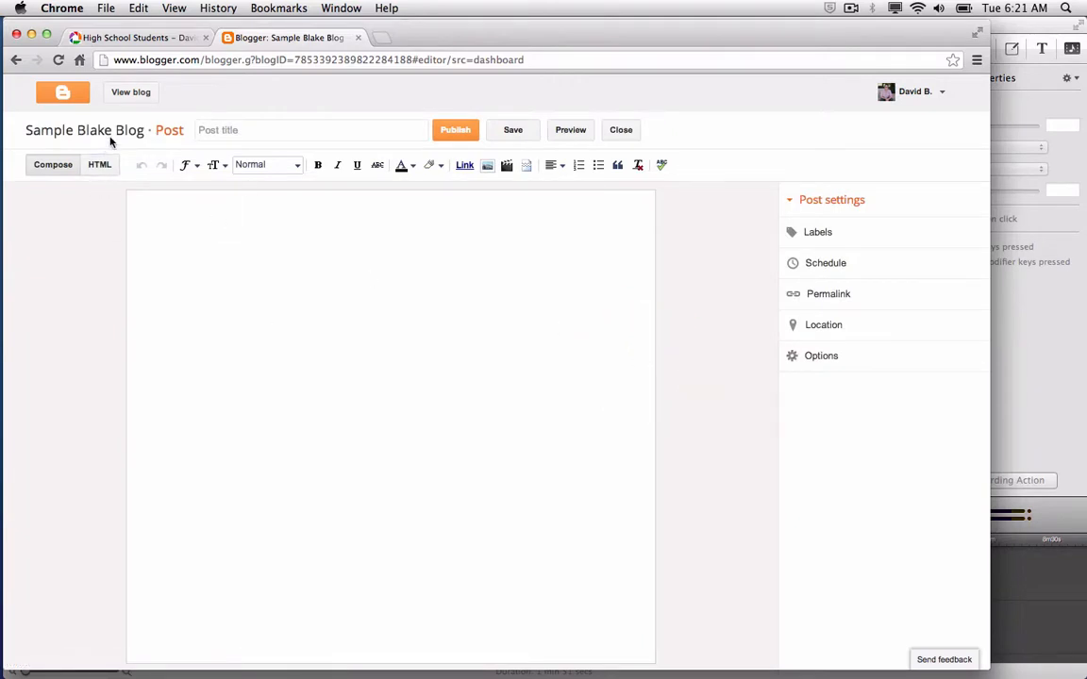
Step: Title the post 'Slide Show of Students' and write 'View a slide show of students' in the body
text(S)
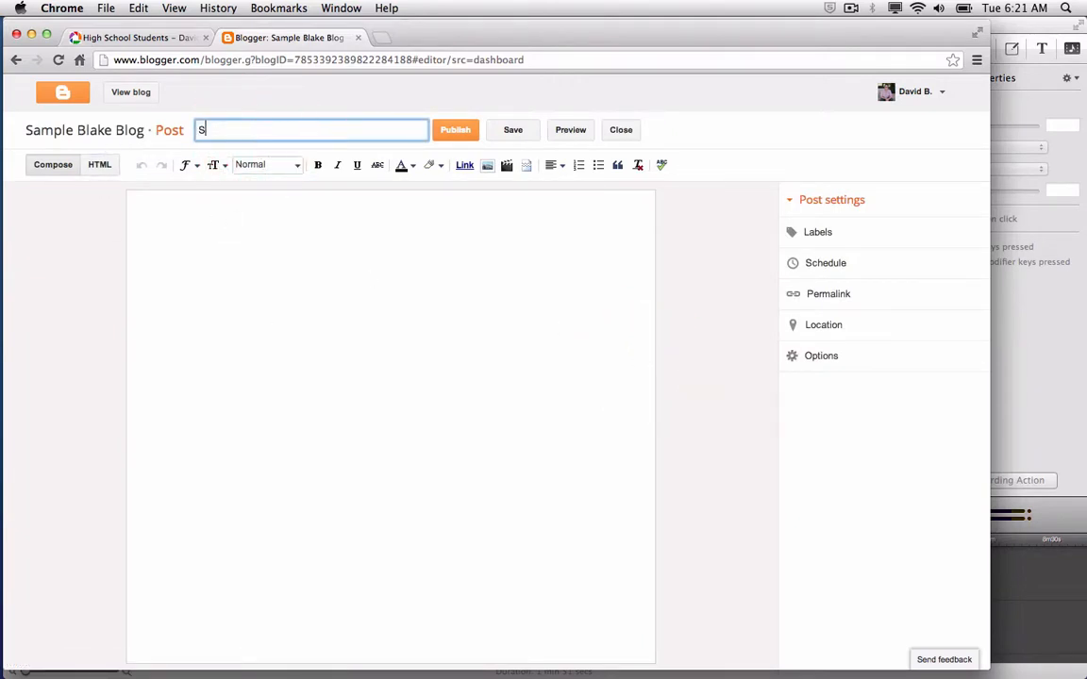
text(lide Show)
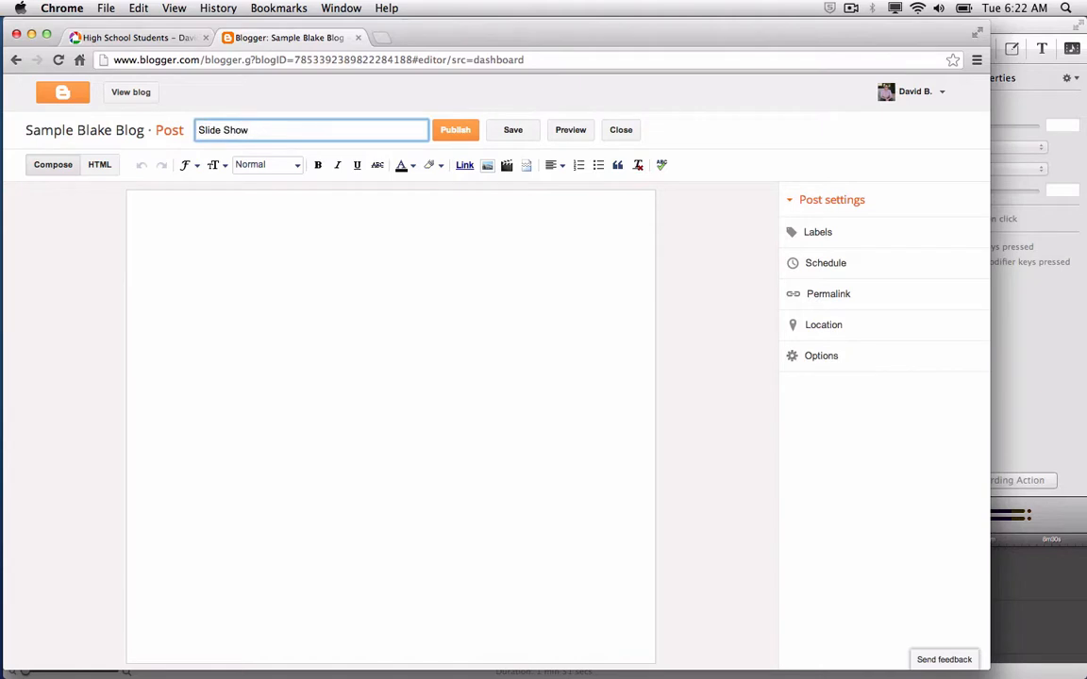
text(of Students)
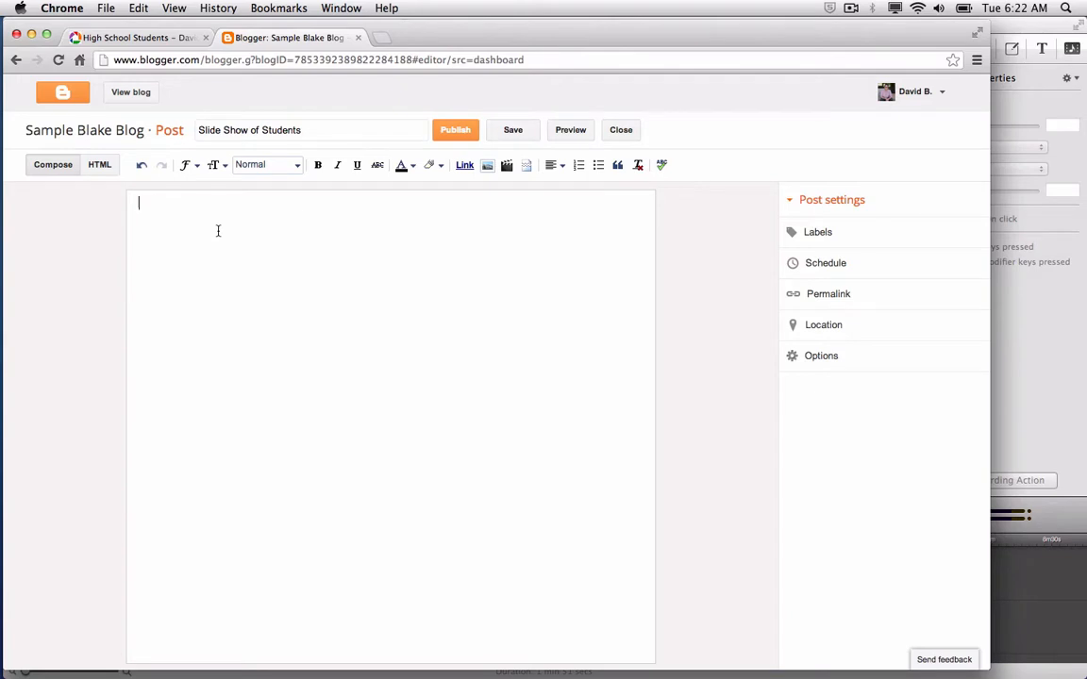
text(View)
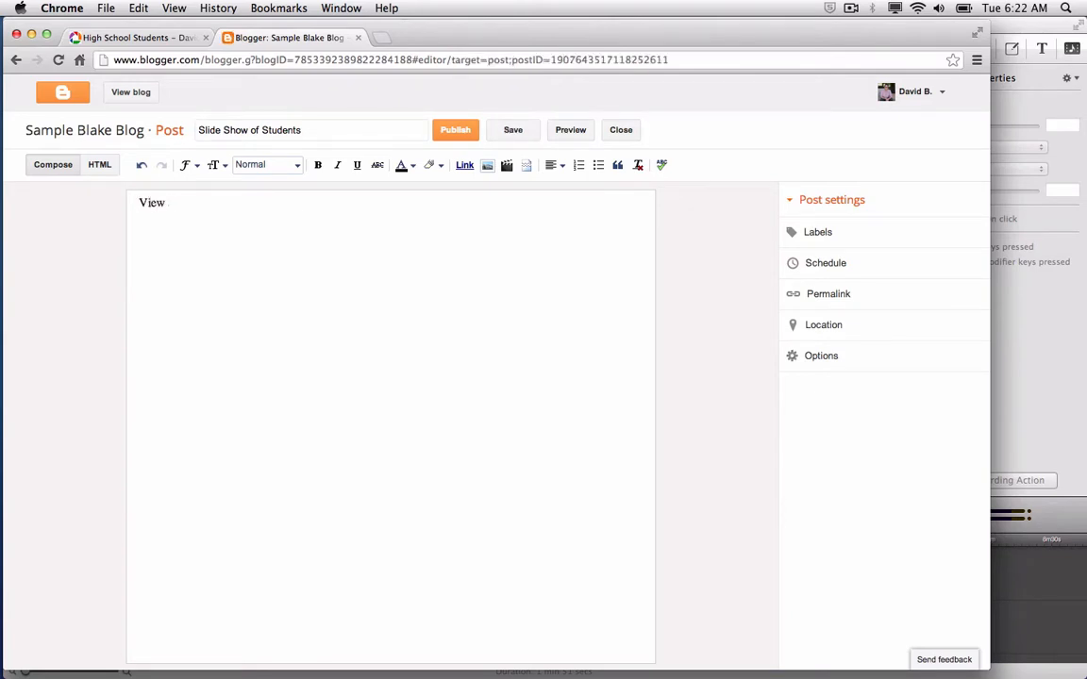
text(a slide show)
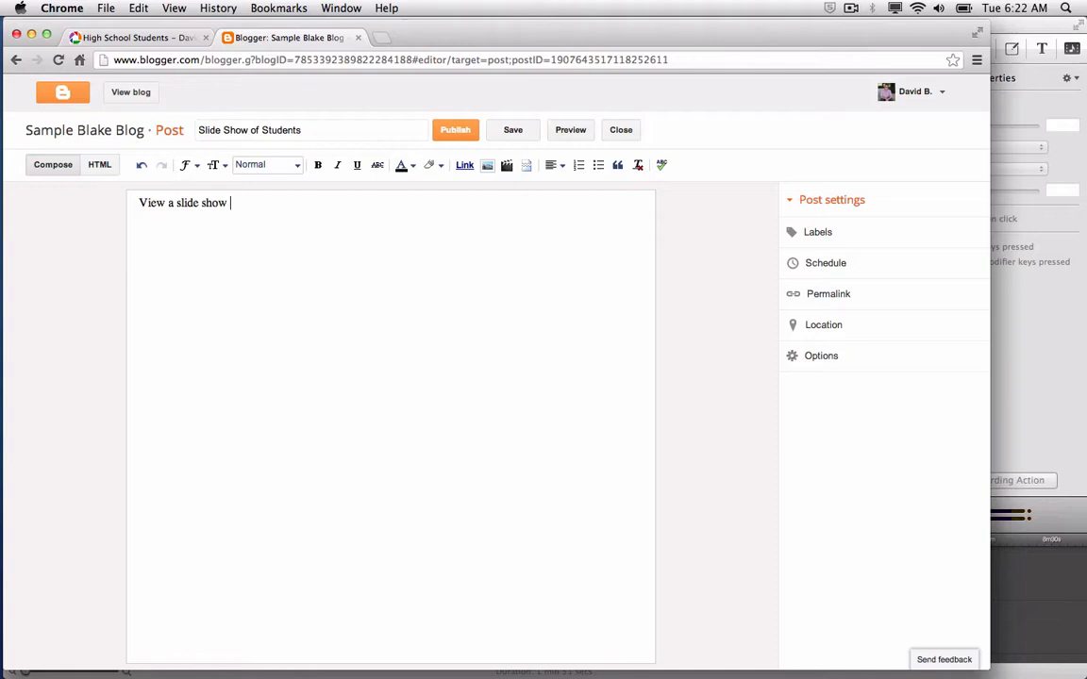
text(of sut)
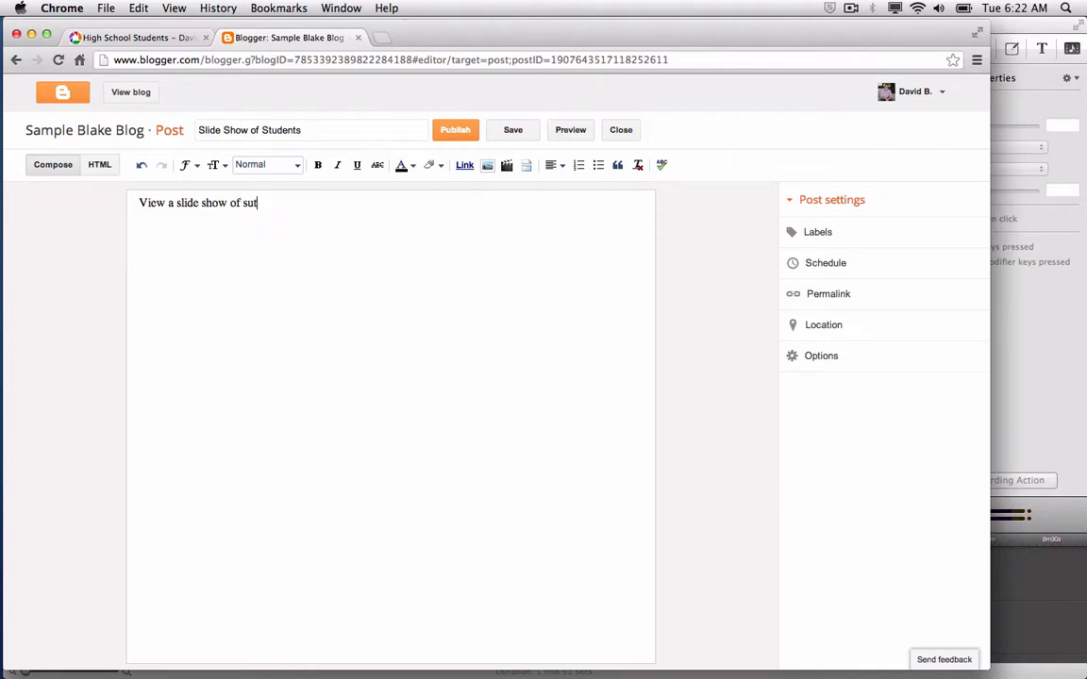
text(tudents)
key(Enter)
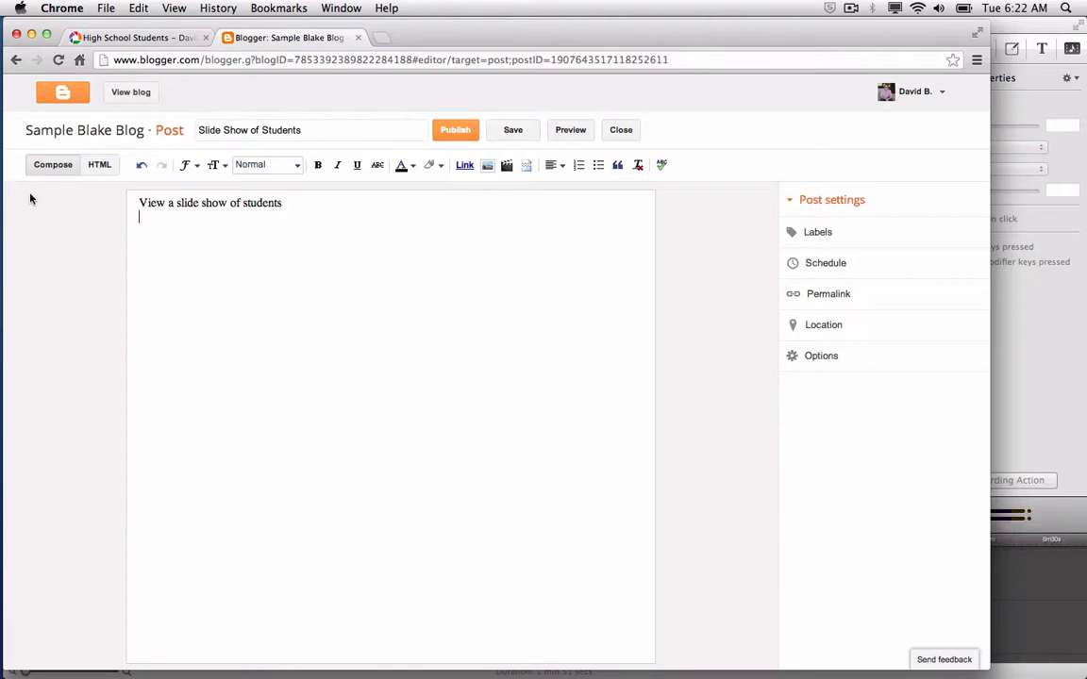
click(512, 129)
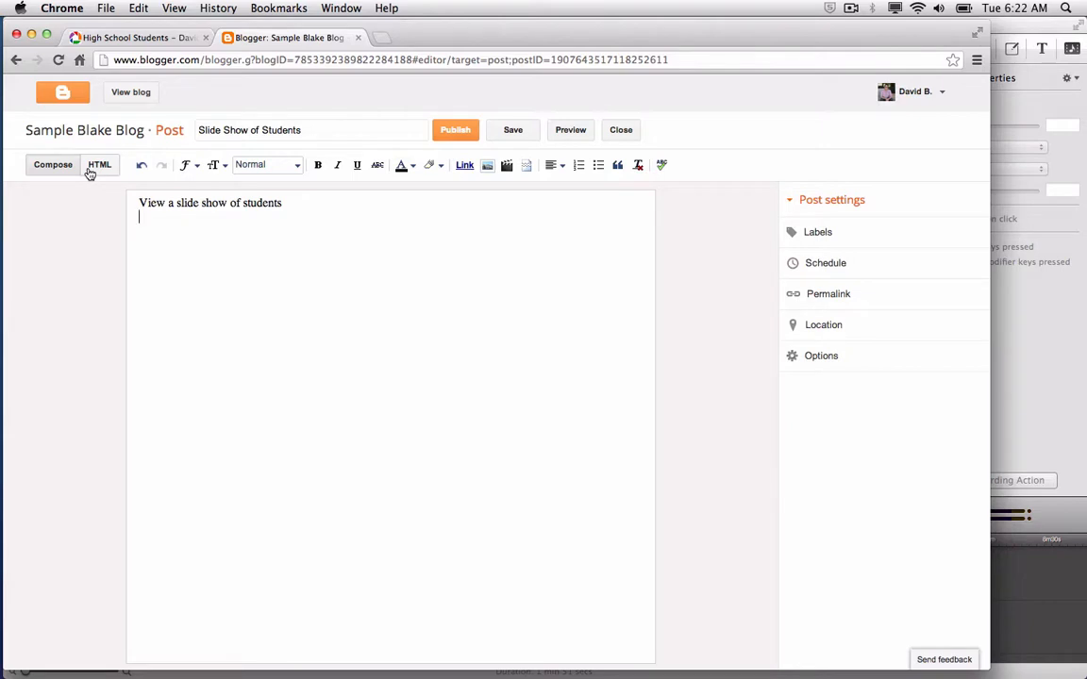
Step: In HTML view, paste the Picasa embed code below the text and publish the post
click(99, 165)
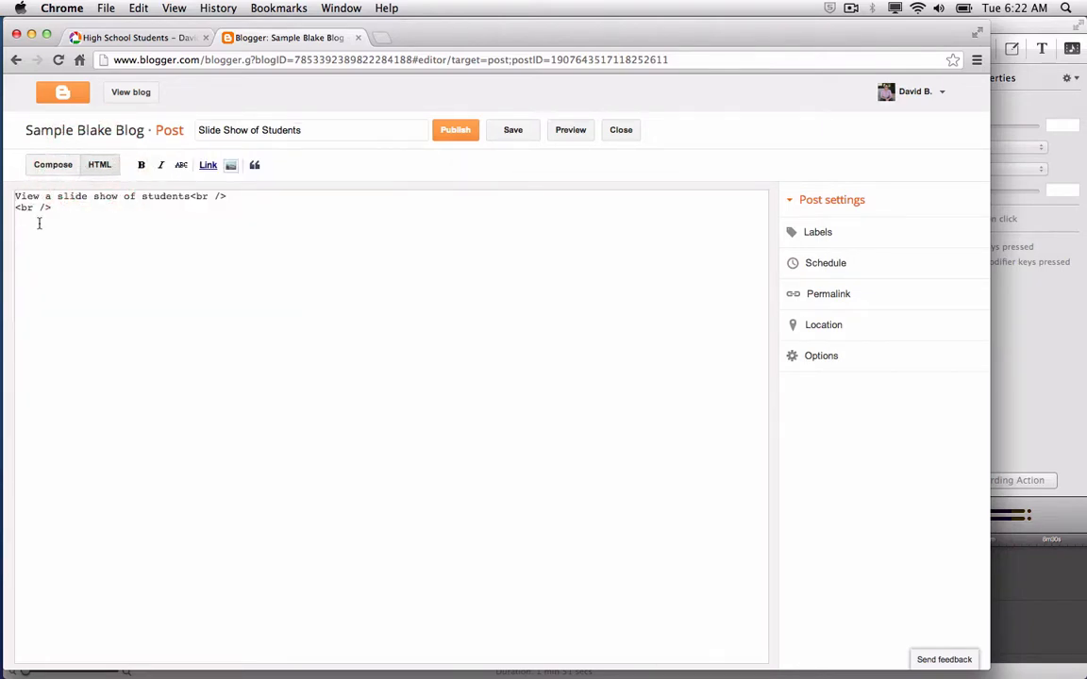
mouse_move(128, 212)
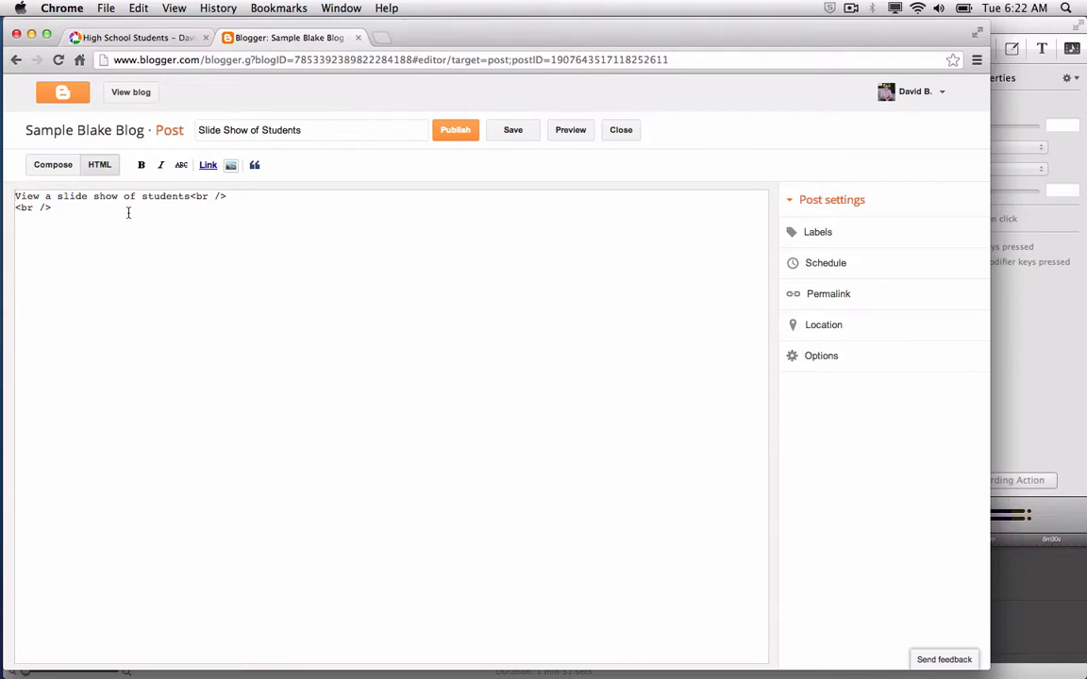
click(227, 197)
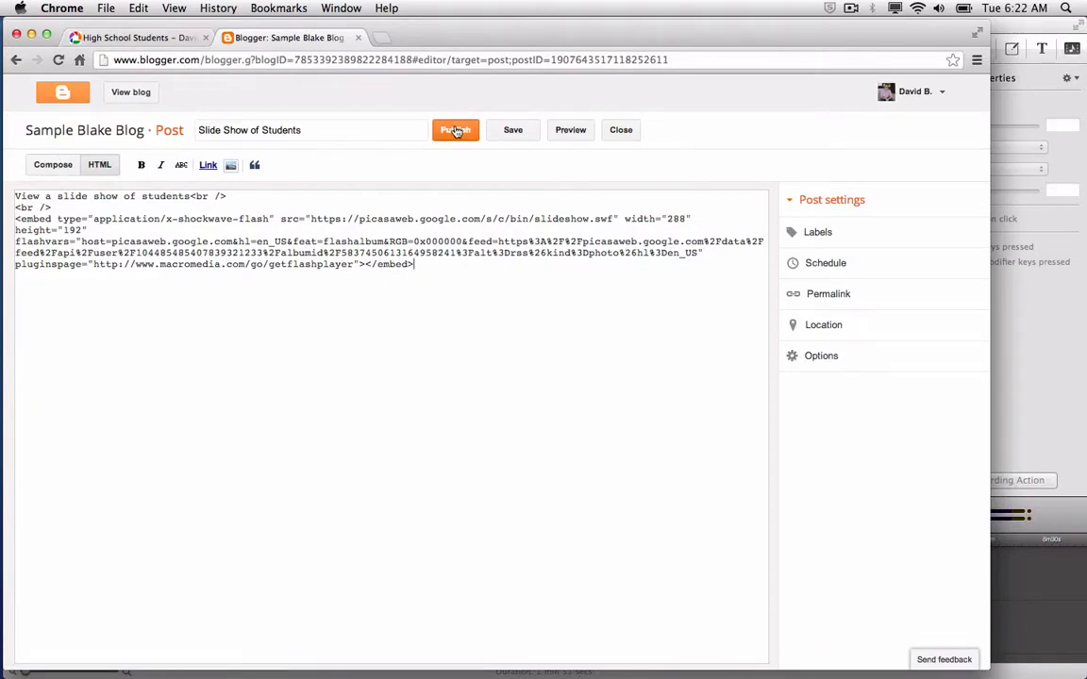
click(455, 131)
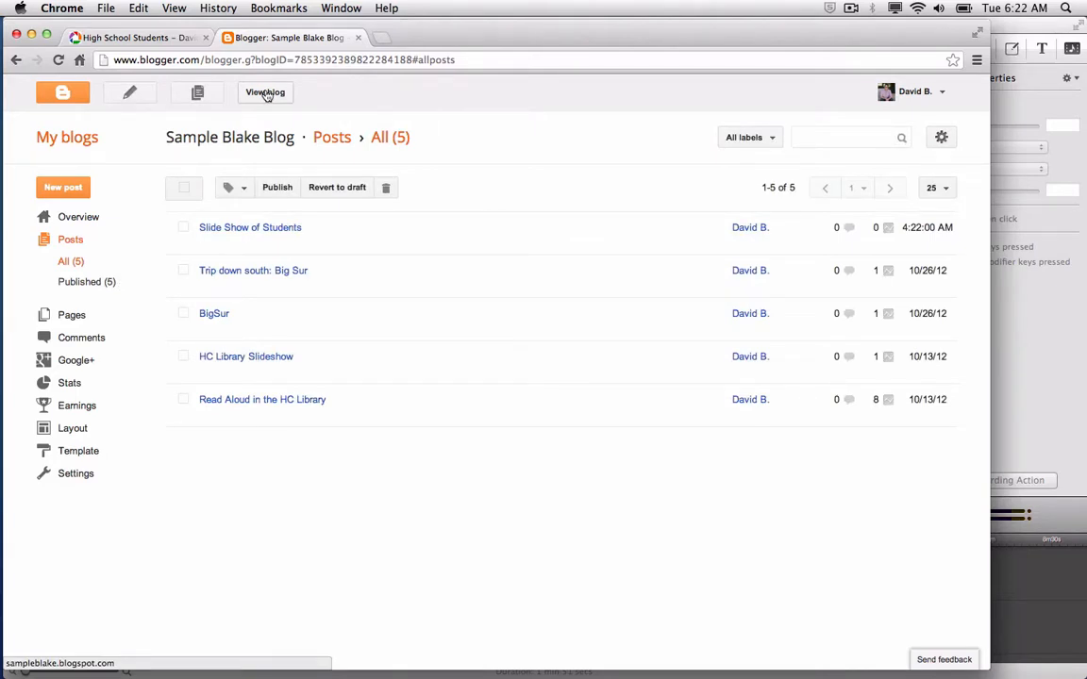
Step: Open the live blog, check the slideshow photo in Picasa, then return to the blog
click(265, 92)
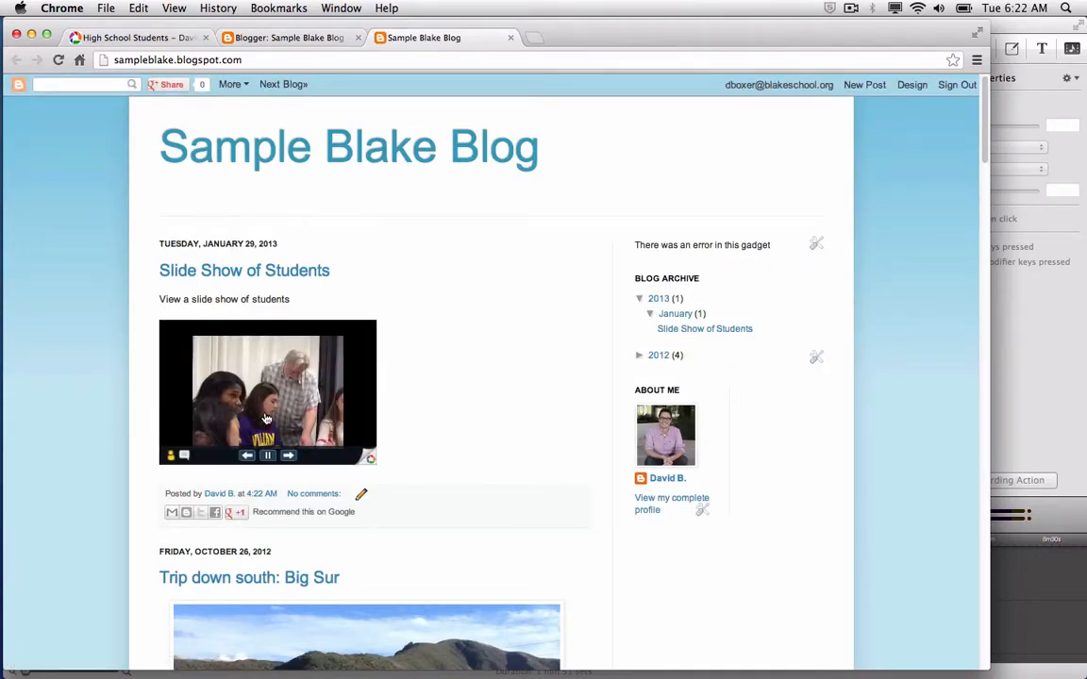
click(267, 418)
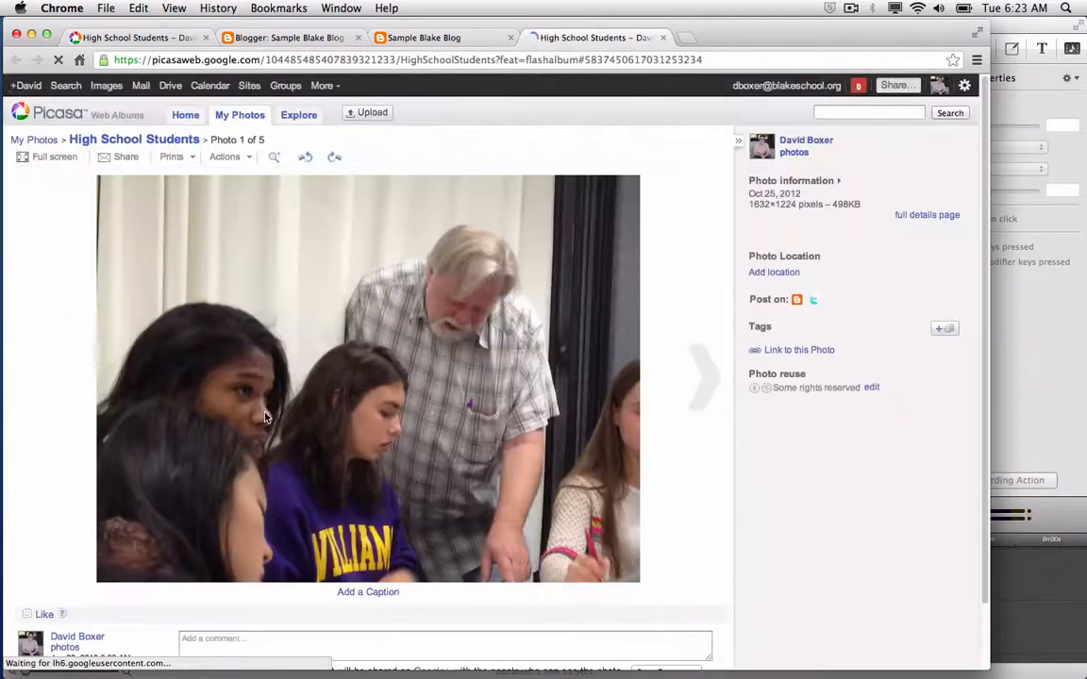
click(438, 38)
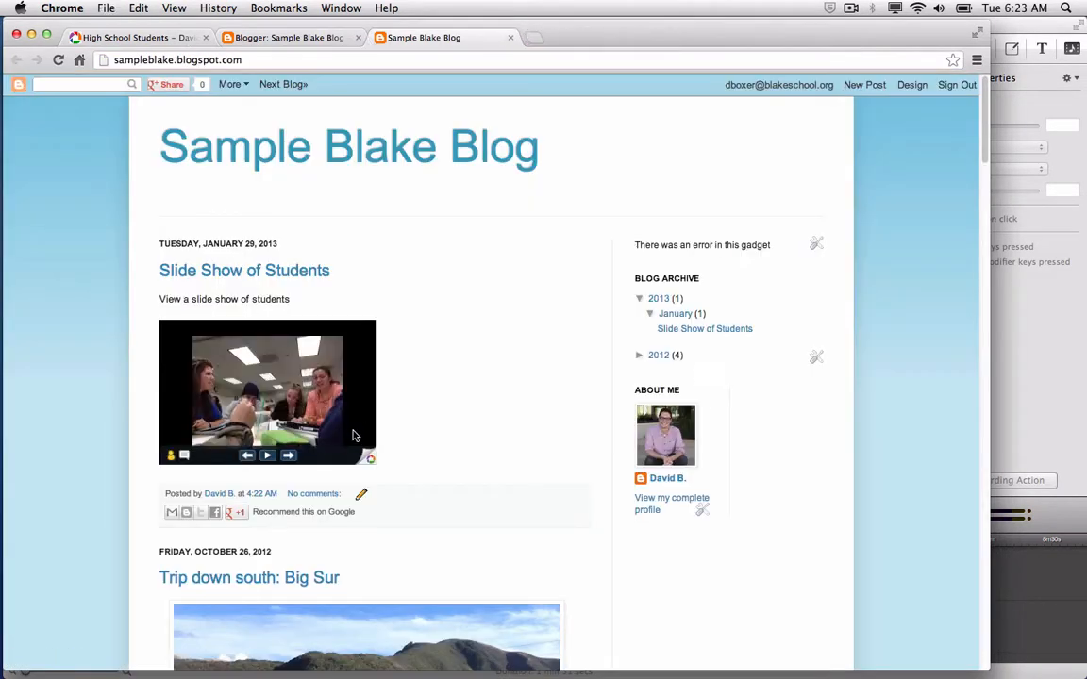
mouse_move(295, 411)
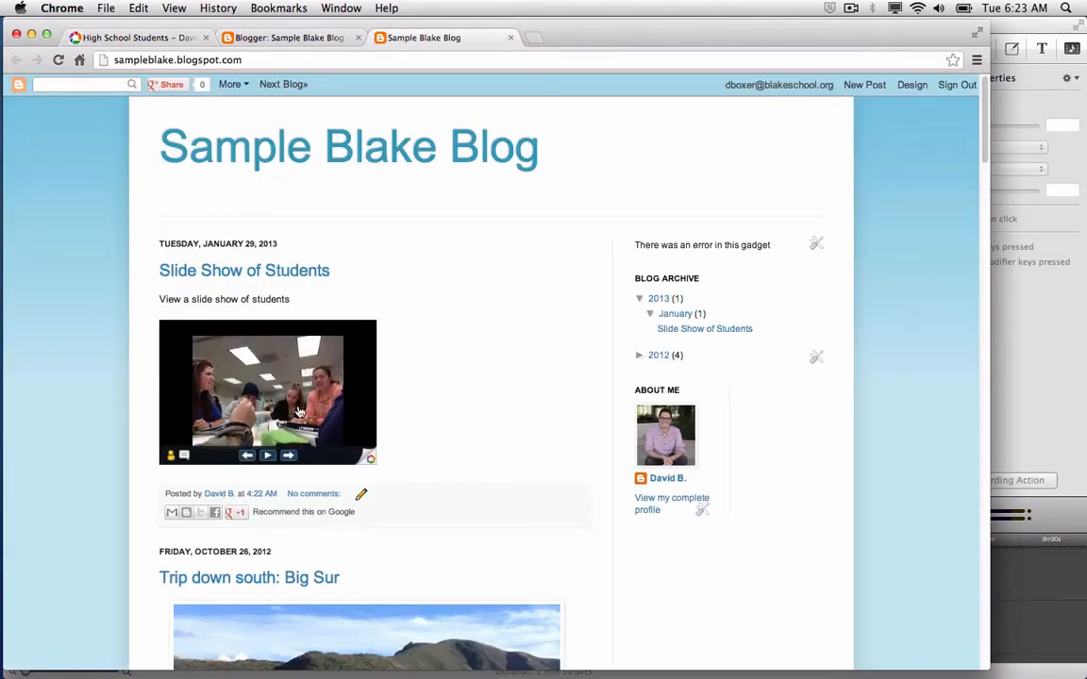